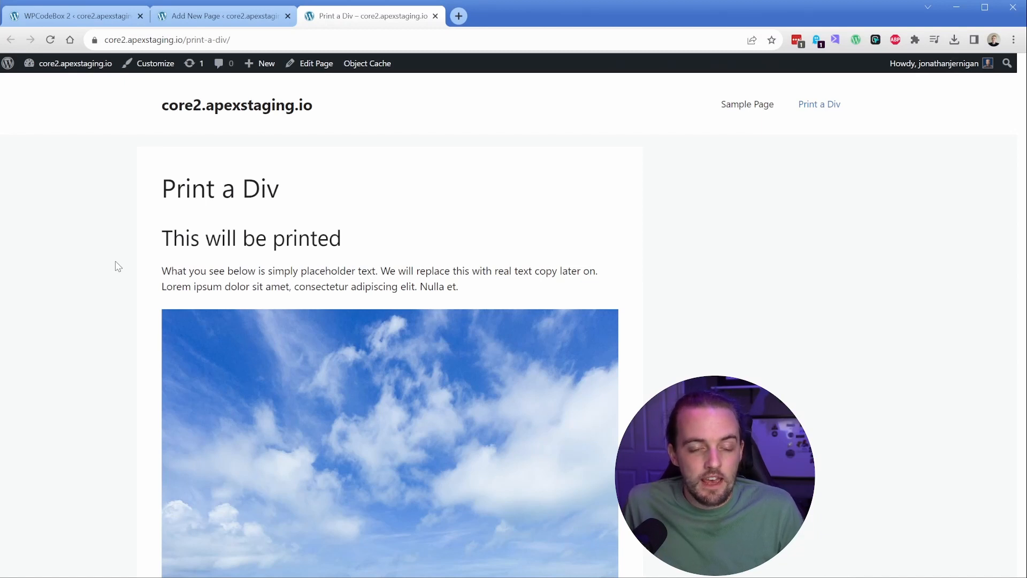
{"action": "mouse_move", "coordinate": [135, 258]}
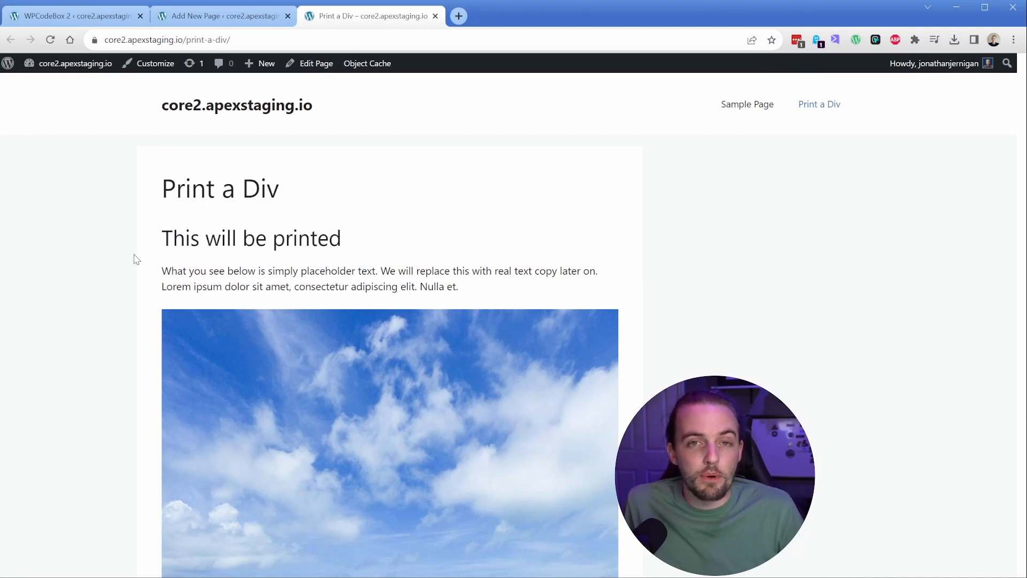
{"action": "mouse_move", "coordinate": [160, 219]}
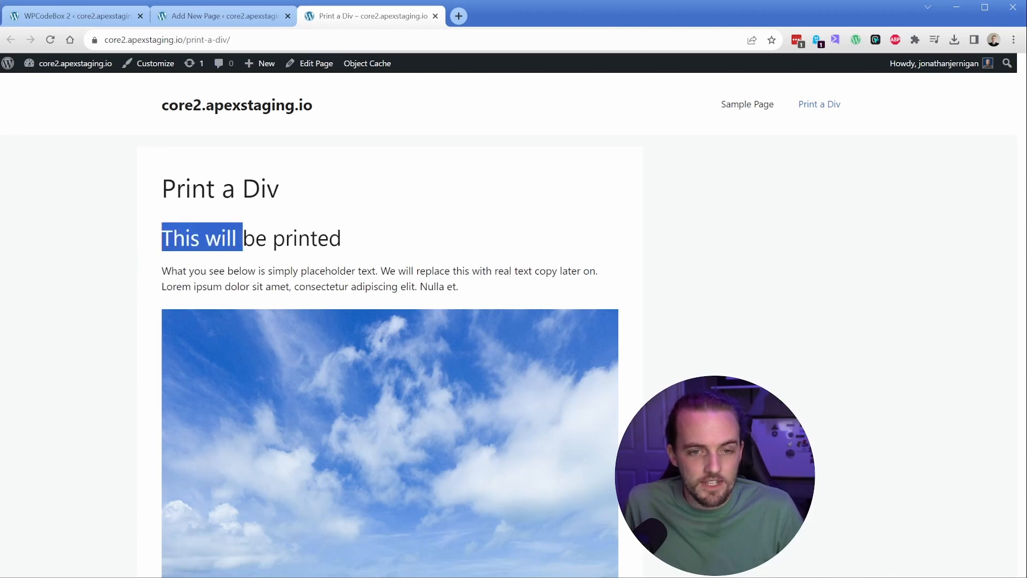
Scroll down and trigger the page's Print button to preview only the printable heading, text and image.
{"action": "scroll", "scroll_direction": "down", "scroll_amount": 3}
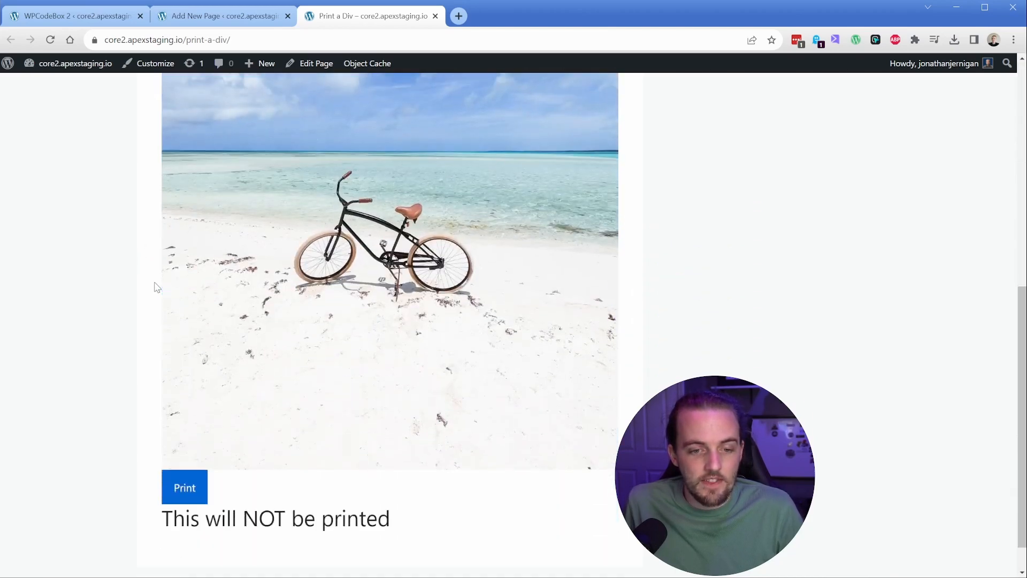
{"action": "scroll", "scroll_direction": "down", "scroll_amount": 3}
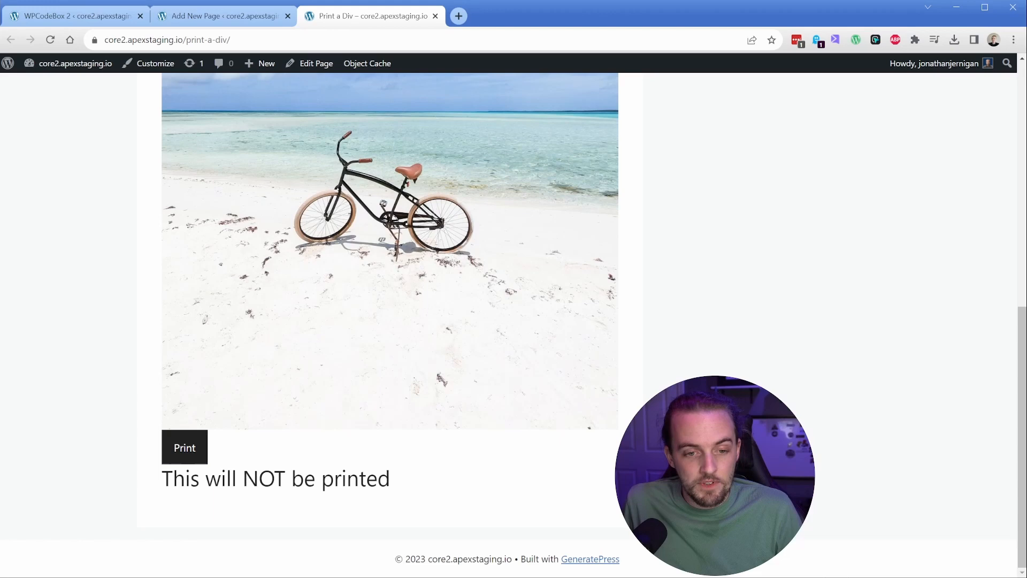
{"action": "left_click", "coordinate": [184, 447]}
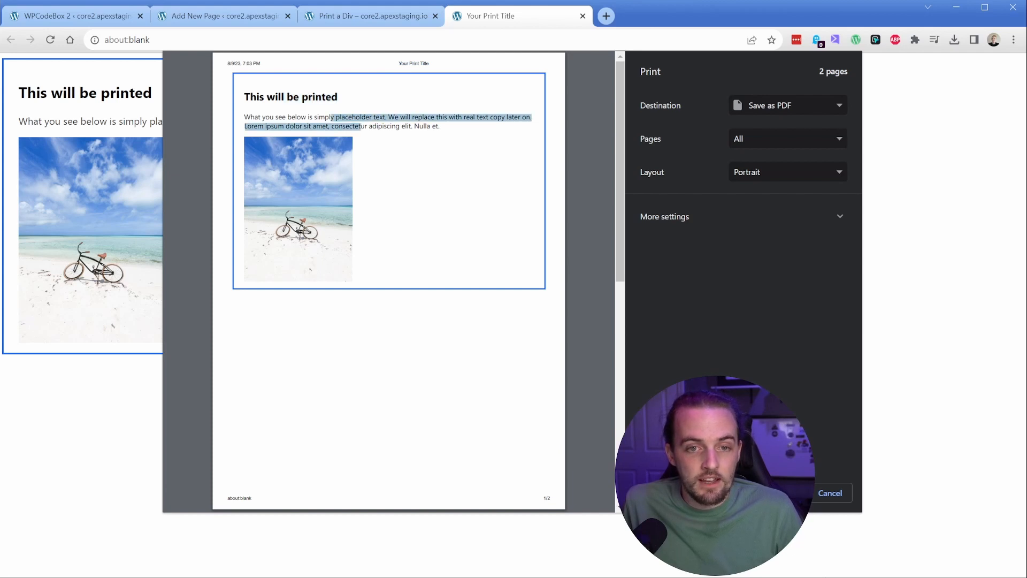
{"action": "mouse_move", "coordinate": [304, 184]}
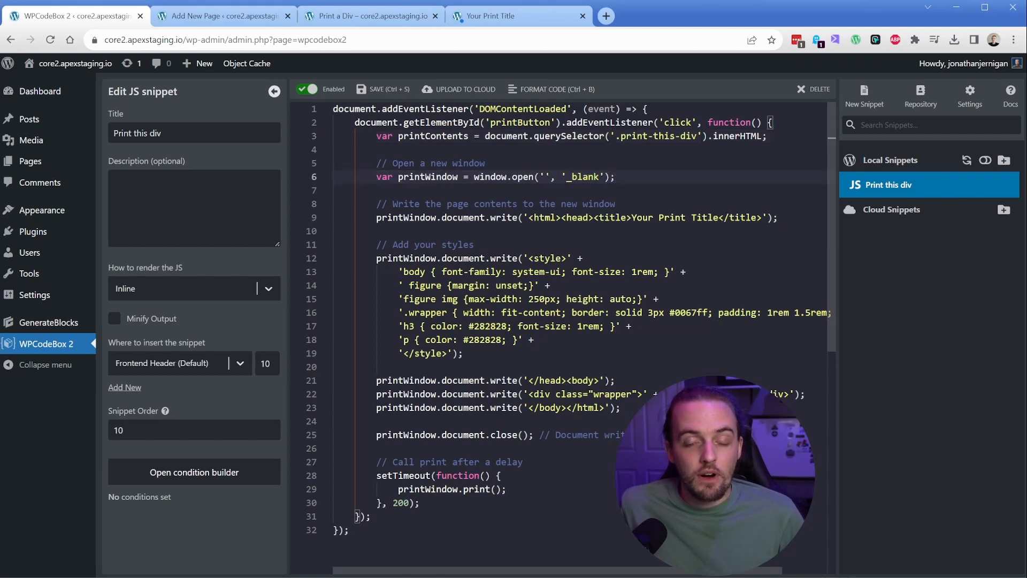
In the Print this div snippet, select the 'Your Print Title' text in the document.write line.
{"action": "scroll", "scroll_direction": "down", "scroll_amount": 3}
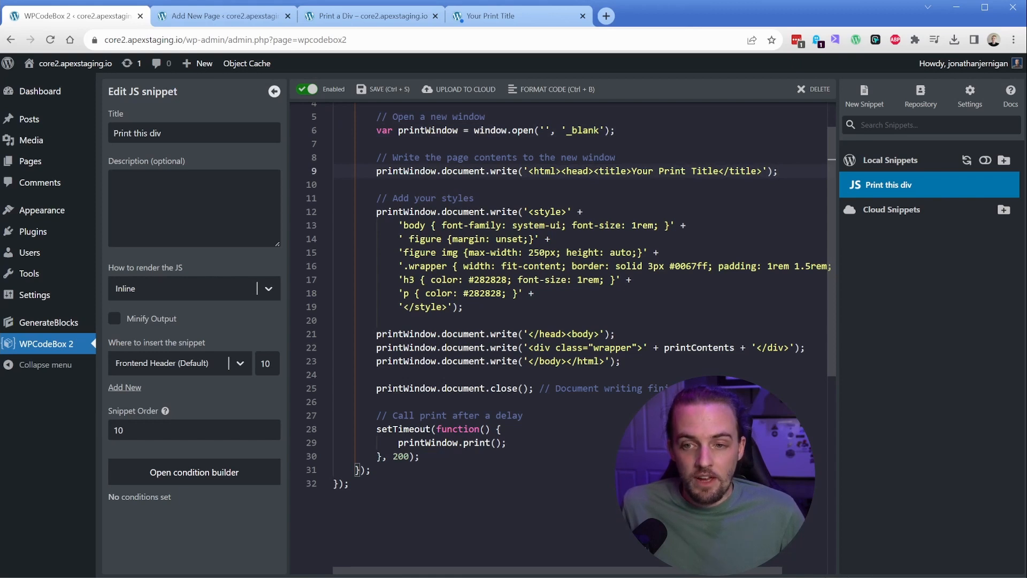
{"action": "double_click", "coordinate": [665, 171]}
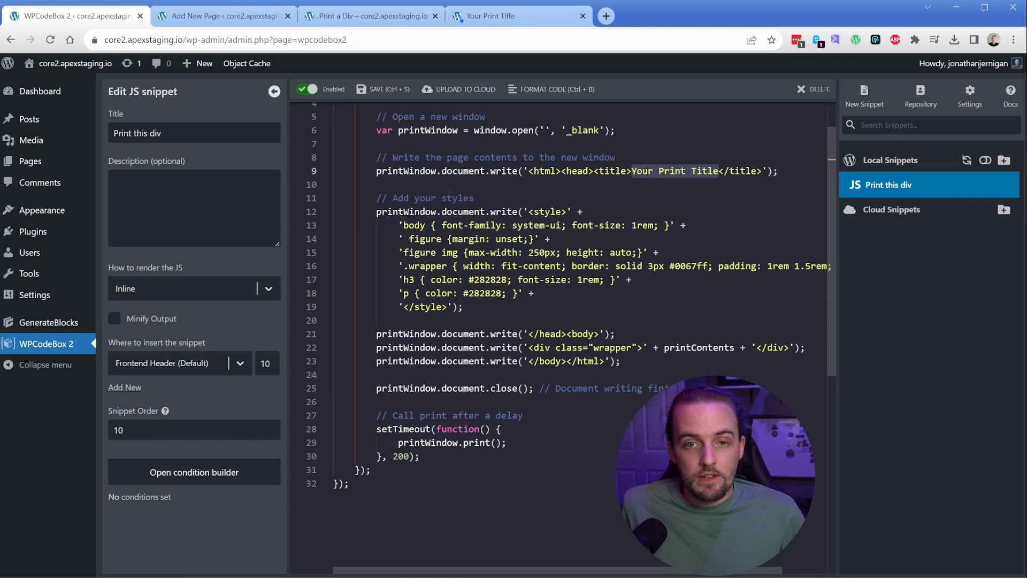
{"action": "left_click", "coordinate": [511, 16]}
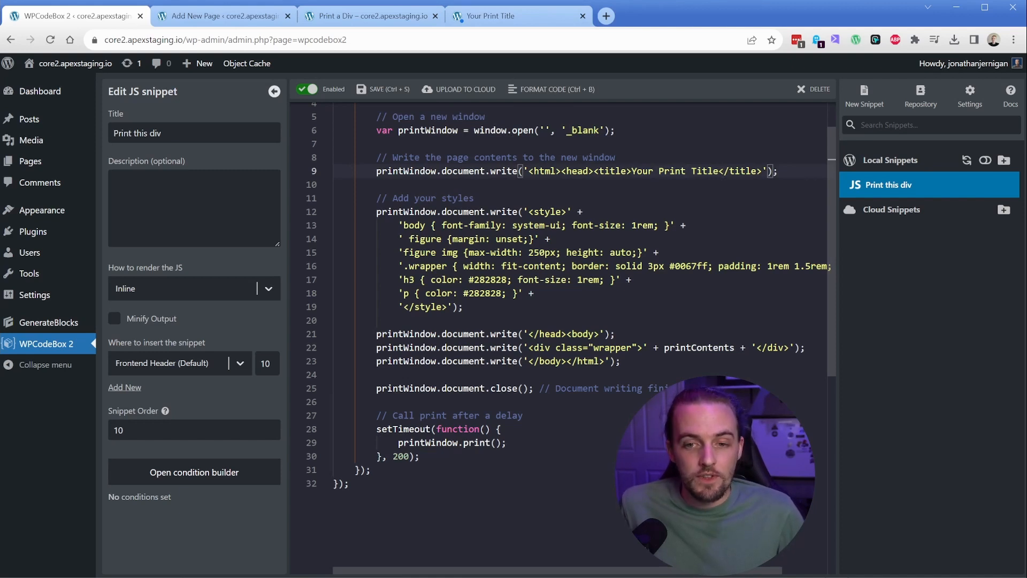
{"action": "left_click", "coordinate": [581, 212]}
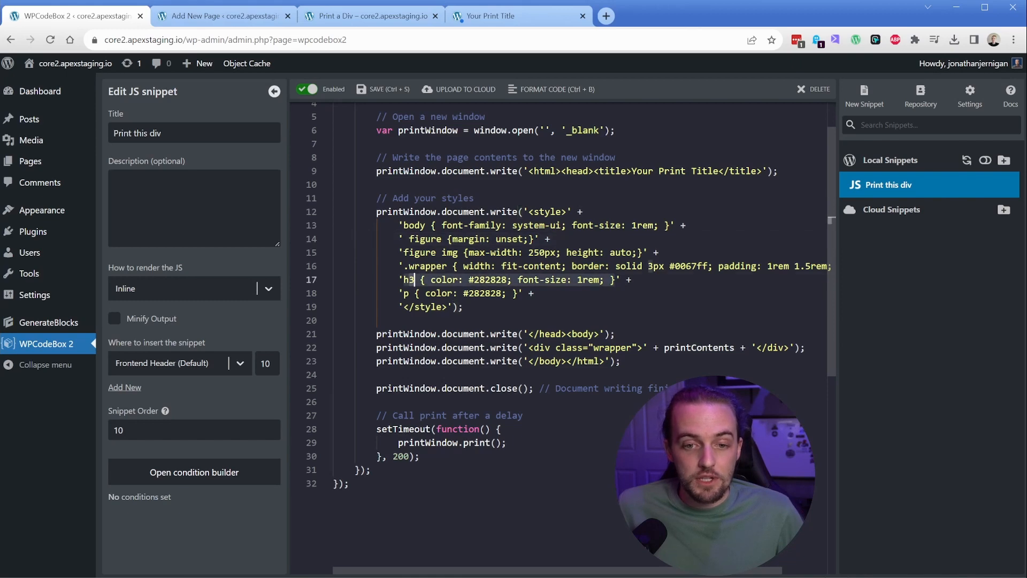
{"action": "type", "text": "1"}
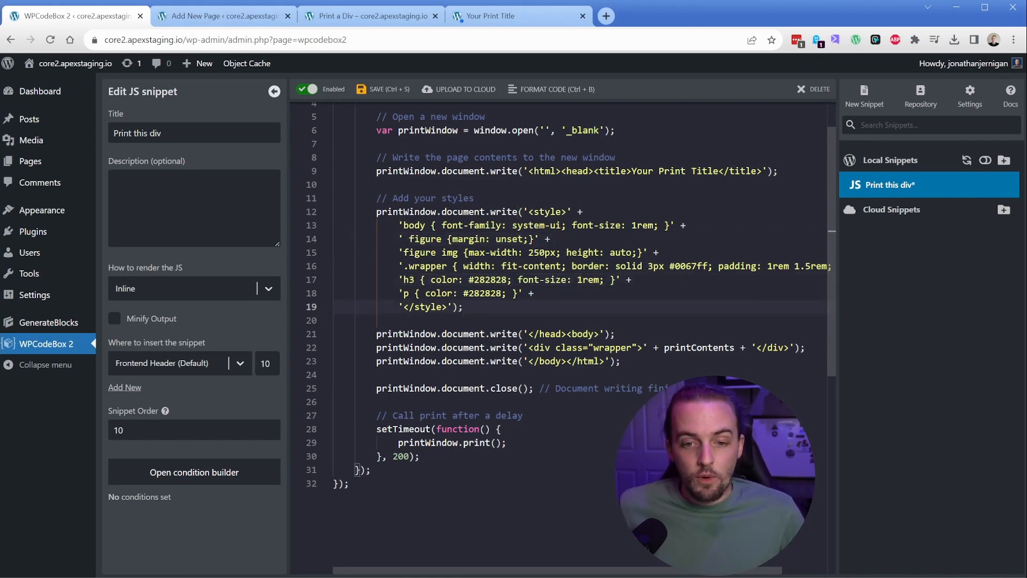
{"action": "scroll", "scroll_direction": "down", "scroll_amount": 3}
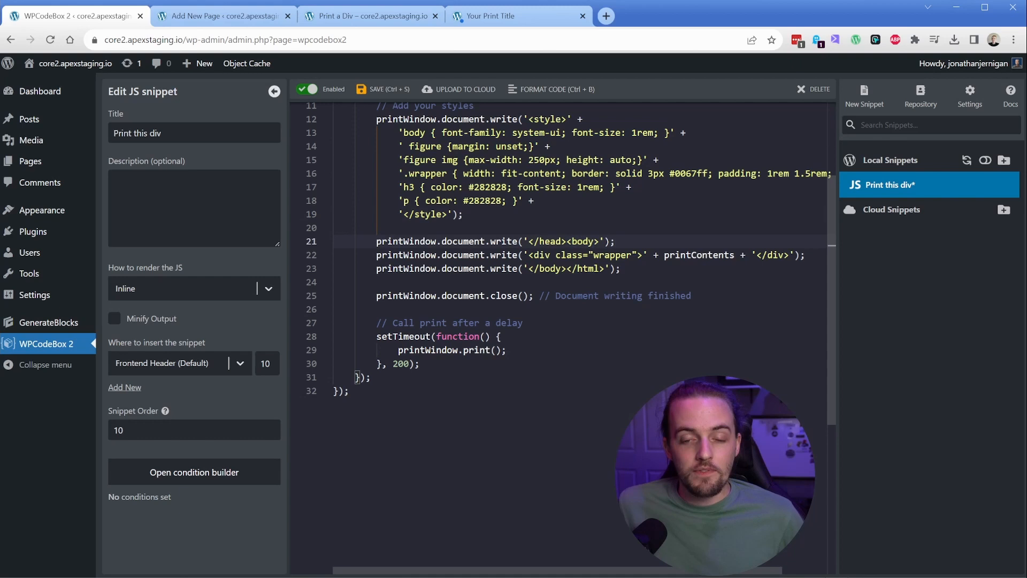
{"action": "left_click", "coordinate": [613, 241]}
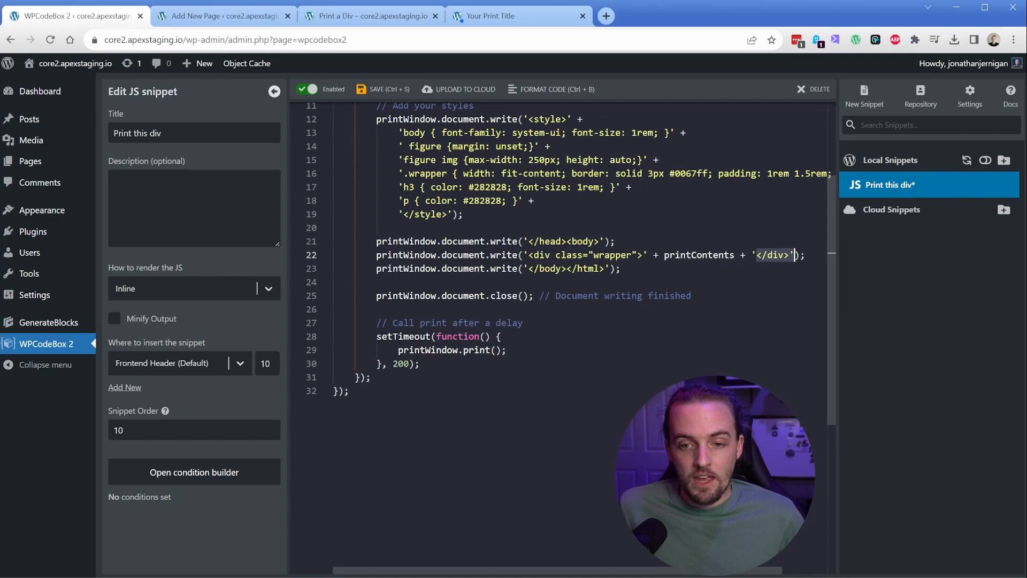
{"action": "double_click", "coordinate": [610, 255]}
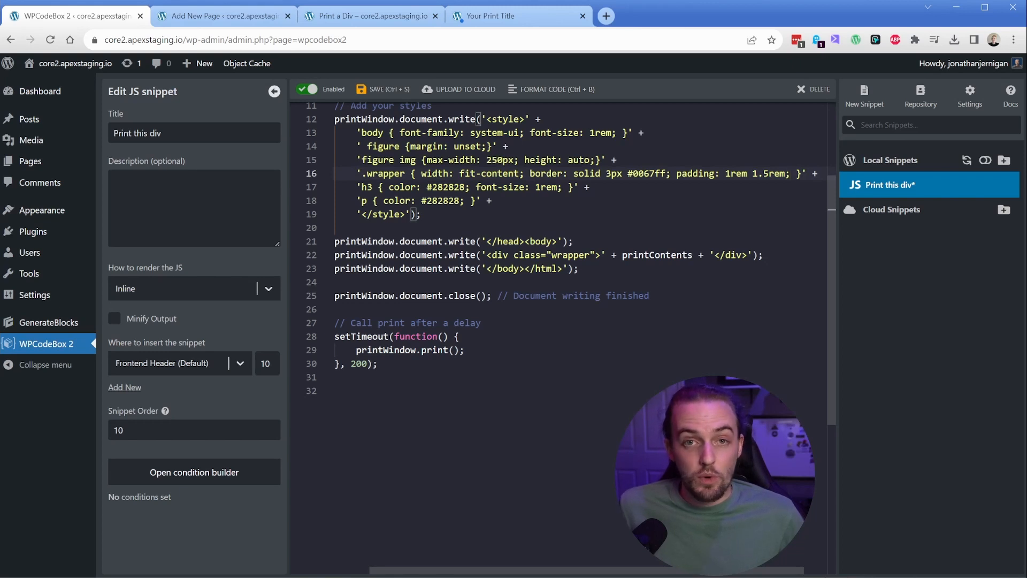
{"action": "left_click", "coordinate": [494, 269]}
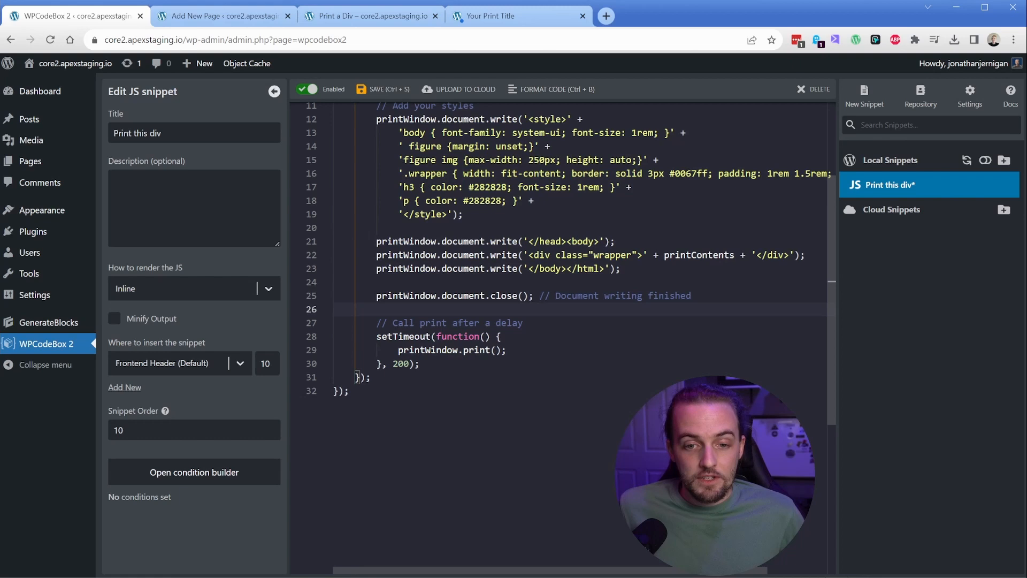
{"action": "mouse_move", "coordinate": [437, 268]}
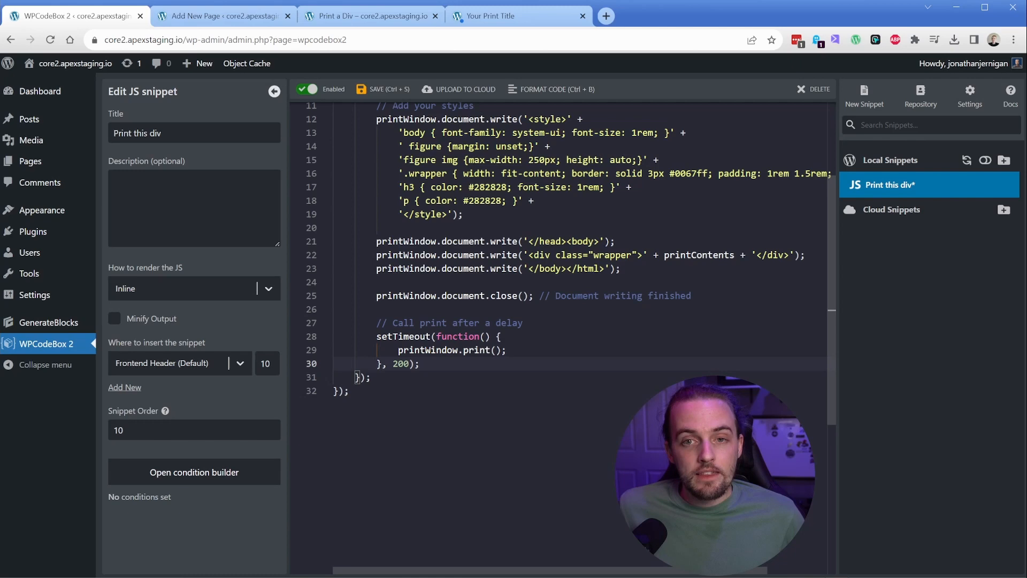
Test Print on the Print a Div page, confirm the bordered printable preview, then return to the snippet.
{"action": "left_click", "coordinate": [369, 15]}
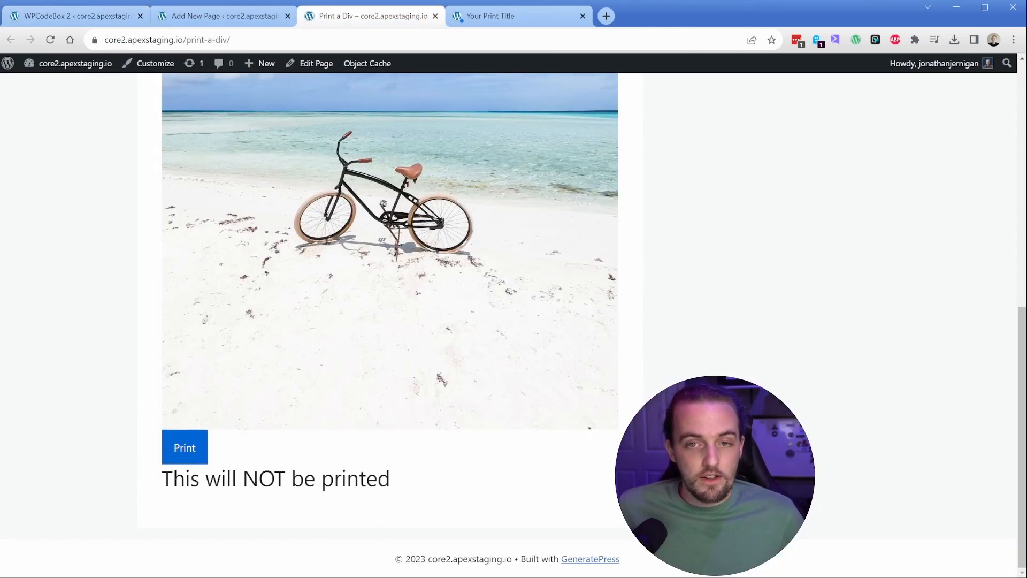
{"action": "left_click", "coordinate": [185, 447]}
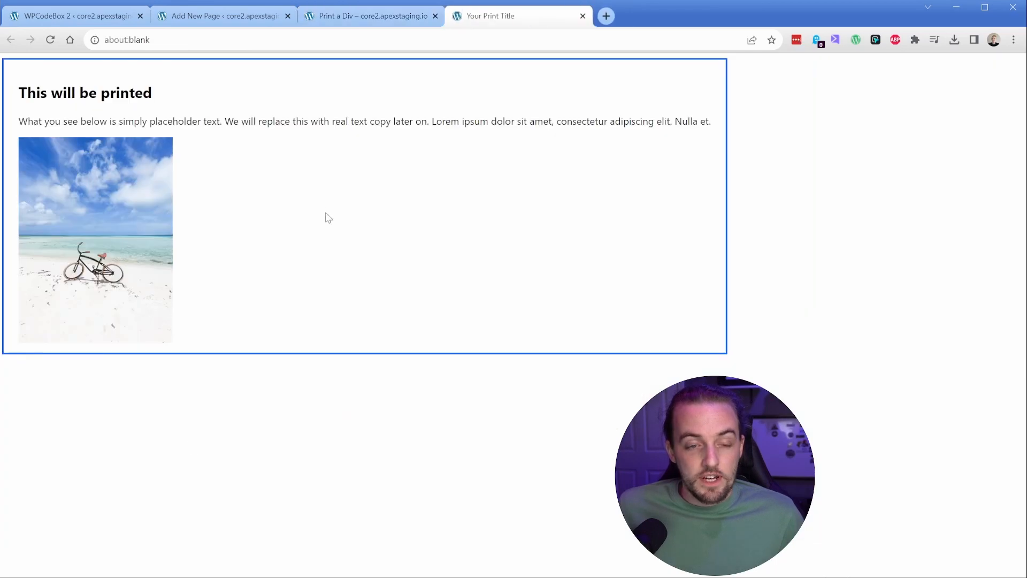
{"action": "key", "text": "ctrl+p"}
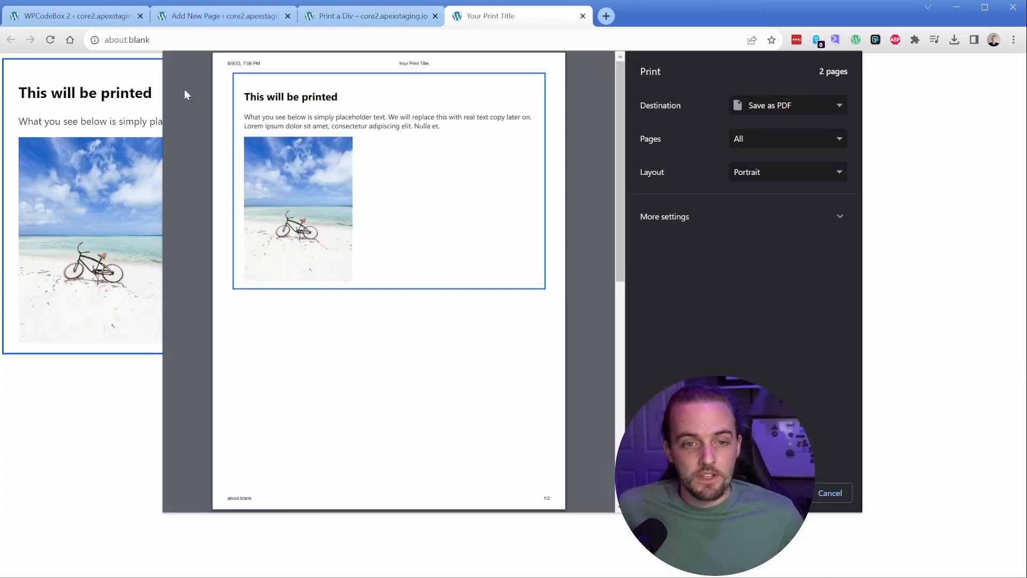
{"action": "left_click", "coordinate": [72, 16]}
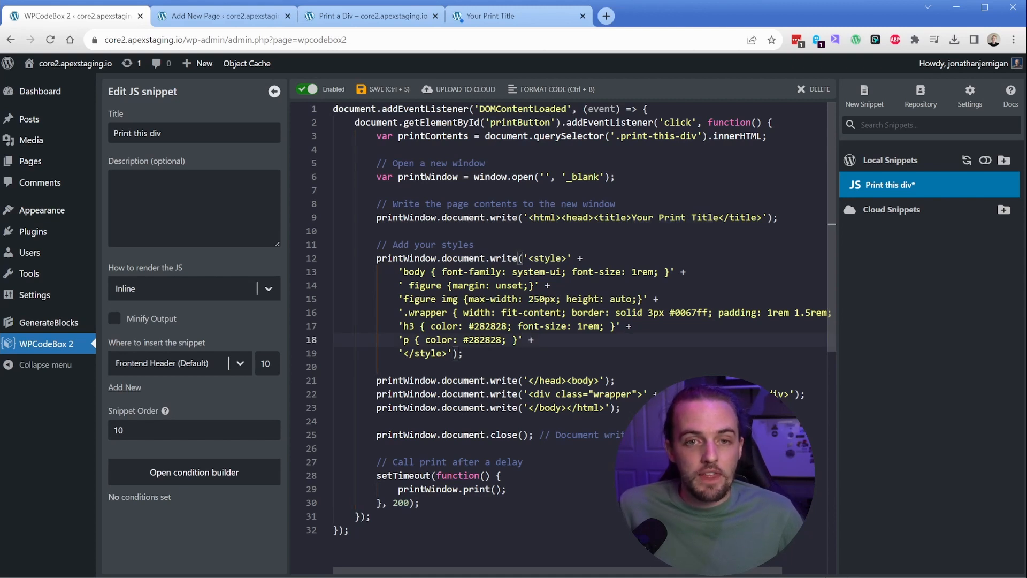
Add a Container block to the Print a Div page with class 'print-this-div'.
{"action": "left_click", "coordinate": [223, 15]}
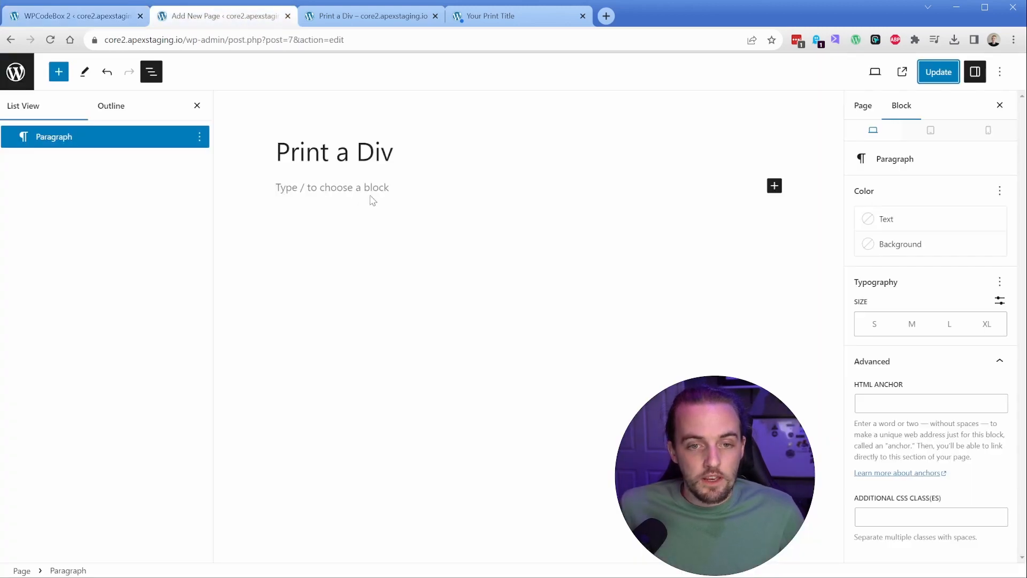
{"action": "type", "text": "/cont"}
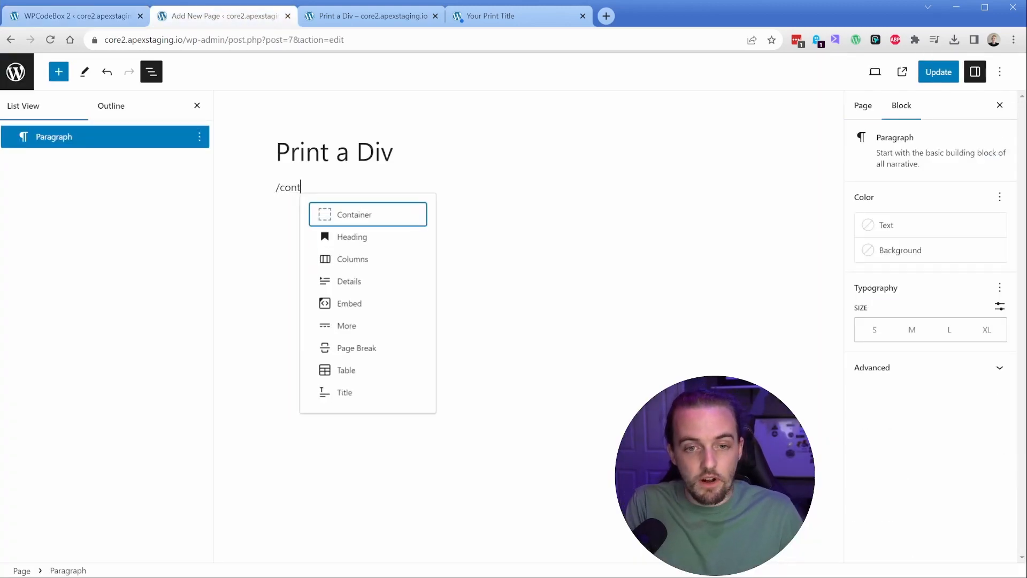
{"action": "left_click", "coordinate": [354, 214]}
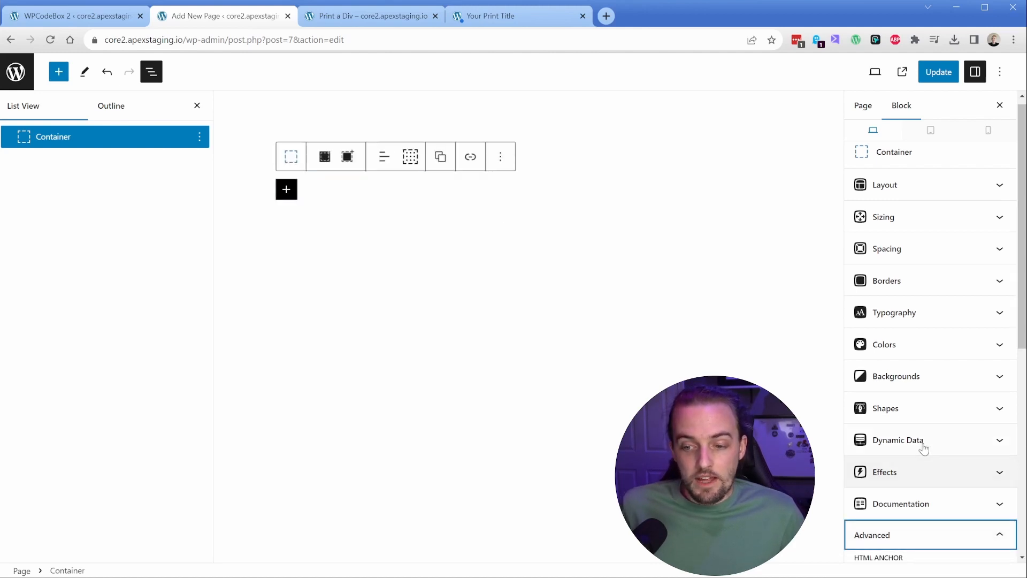
{"action": "scroll", "scroll_direction": "down", "scroll_amount": 3}
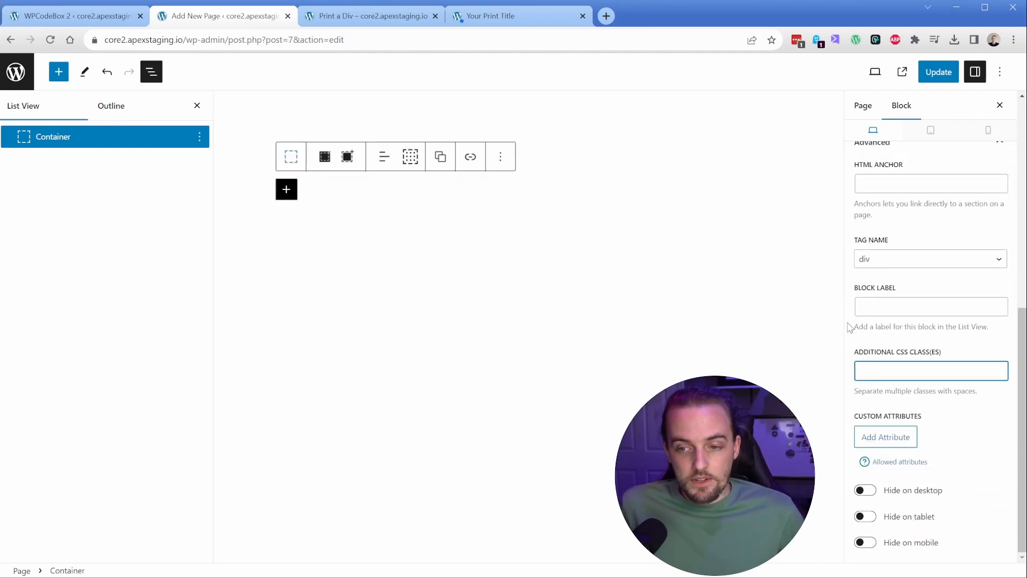
{"action": "type", "text": "print-"}
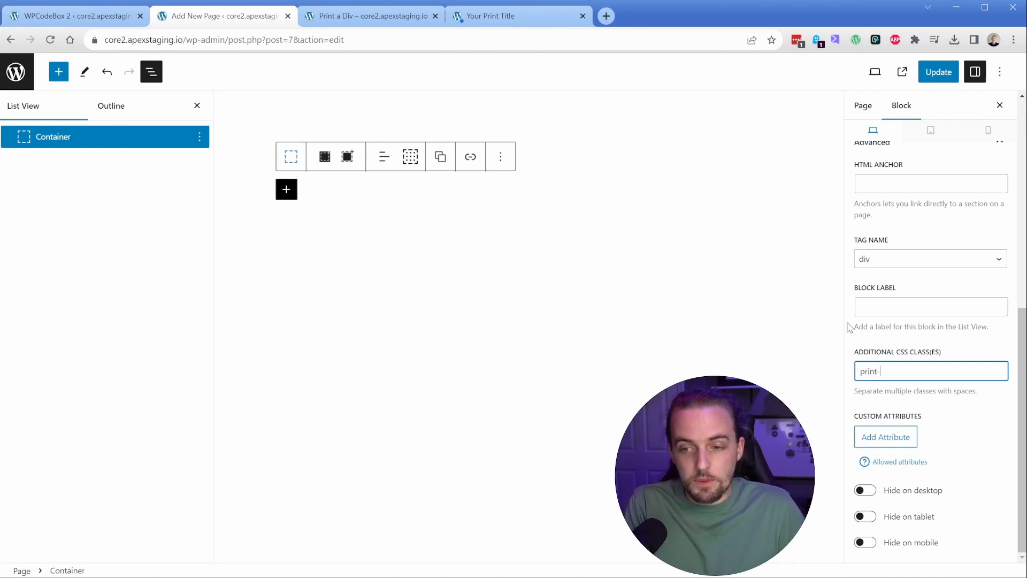
{"action": "type", "text": "this-div"}
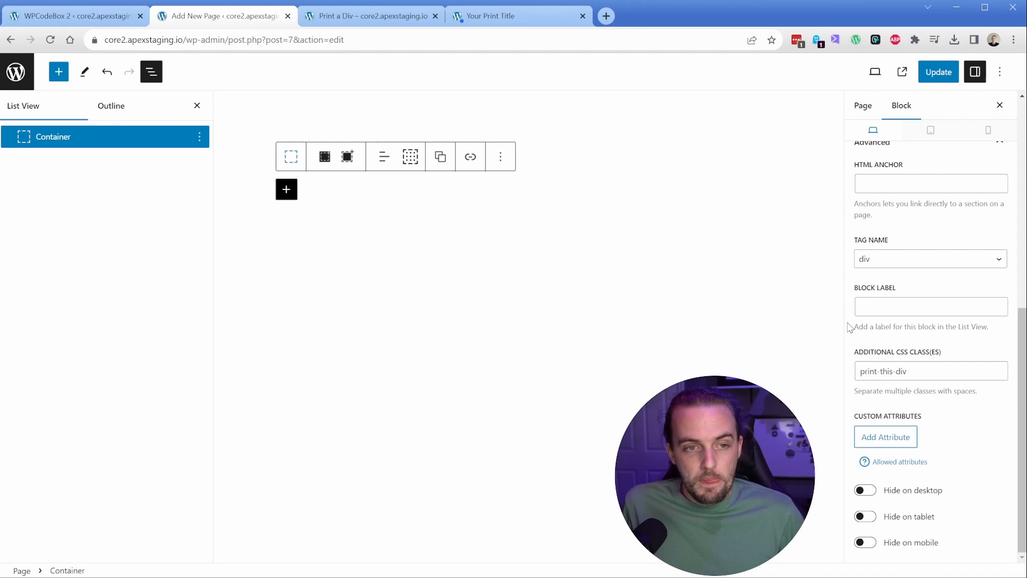
{"action": "left_click", "coordinate": [287, 189]}
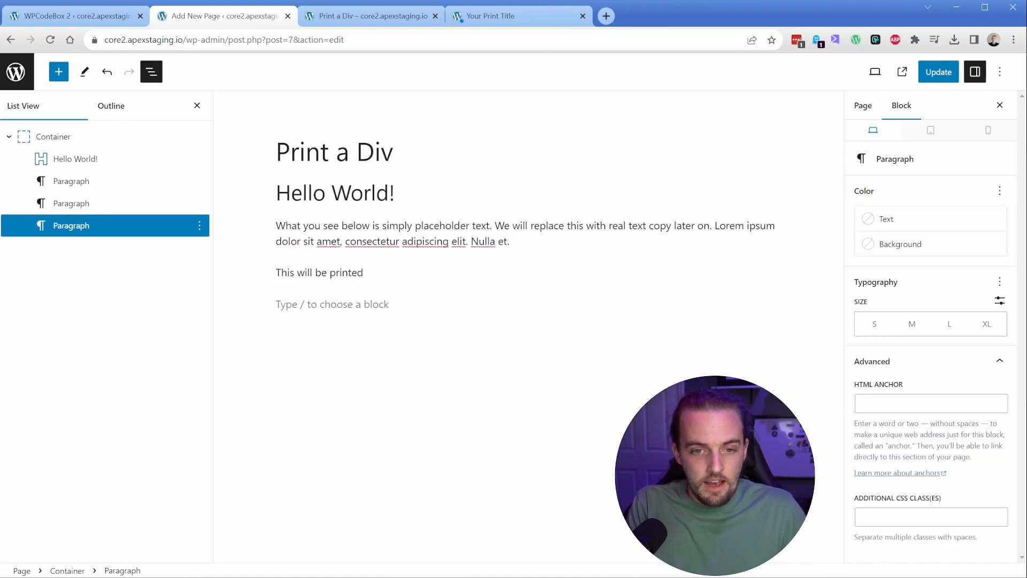
Insert the beach bicycle photo as an Image block, set to 250px width.
{"action": "type", "text": "/im"}
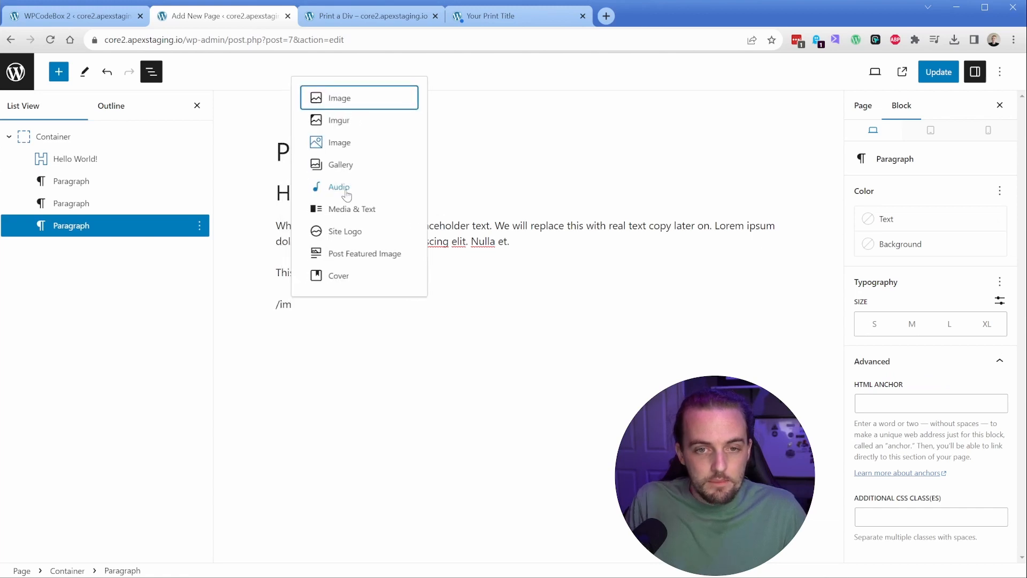
{"action": "left_click", "coordinate": [339, 97]}
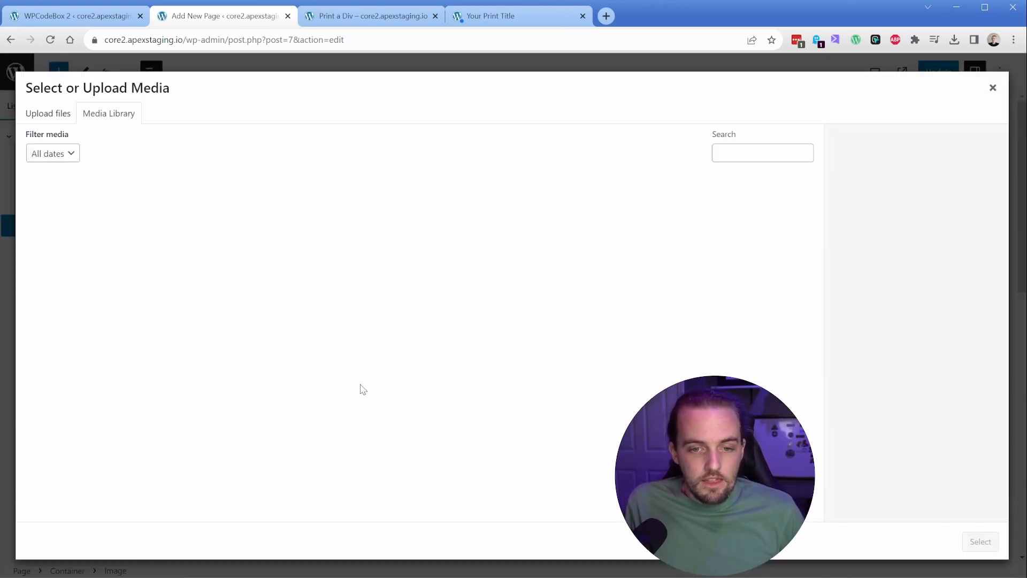
{"action": "left_click", "coordinate": [64, 214]}
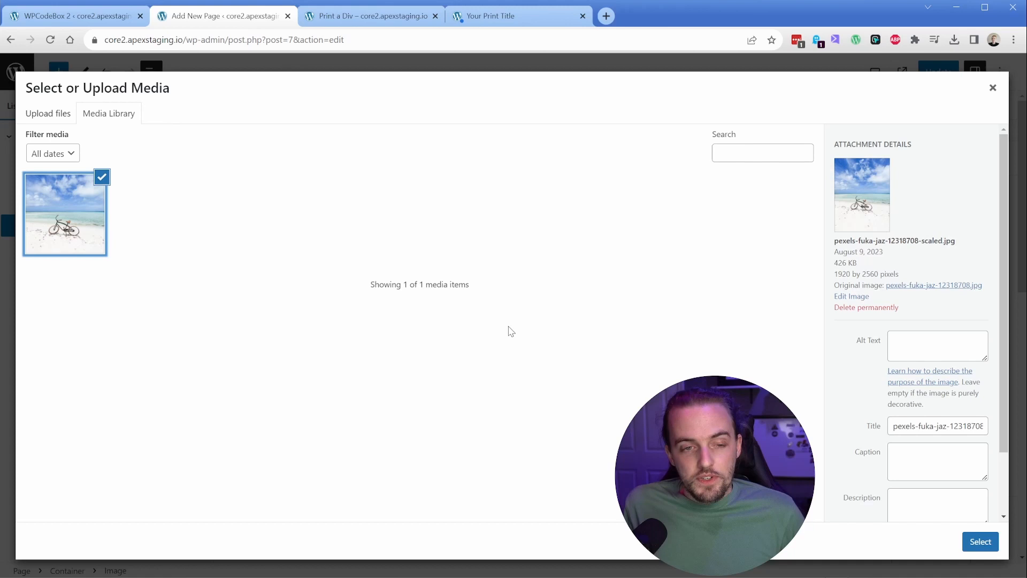
{"action": "left_click", "coordinate": [980, 541]}
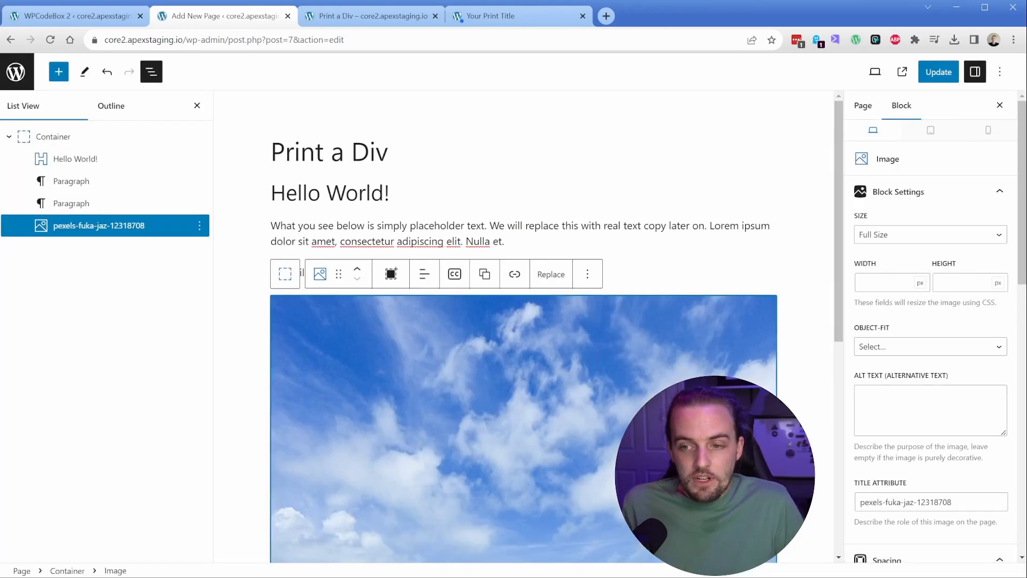
{"action": "type", "text": "250"}
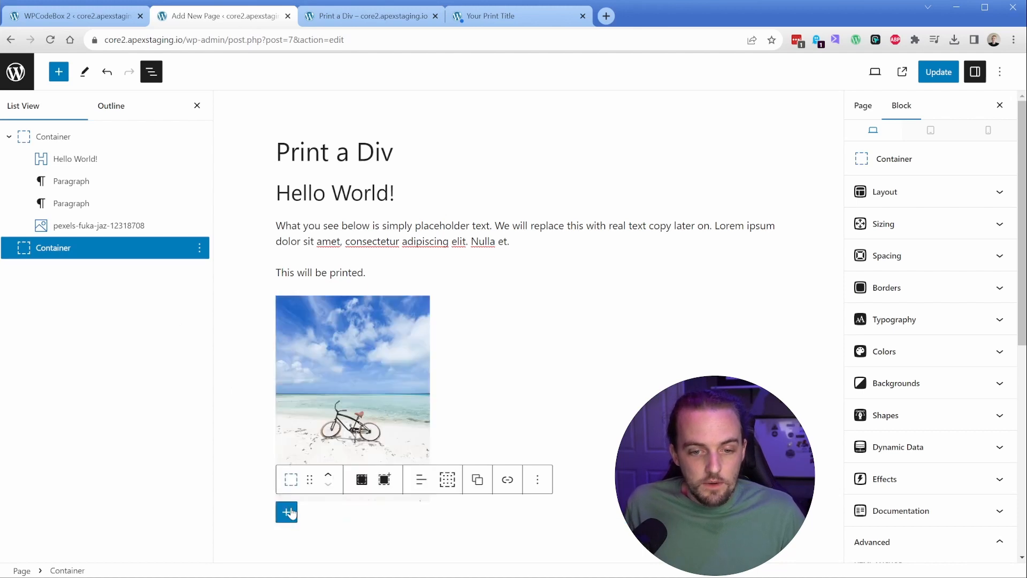
Add a Headline reading 'Don't print me!' to the second container.
{"action": "left_click", "coordinate": [286, 513]}
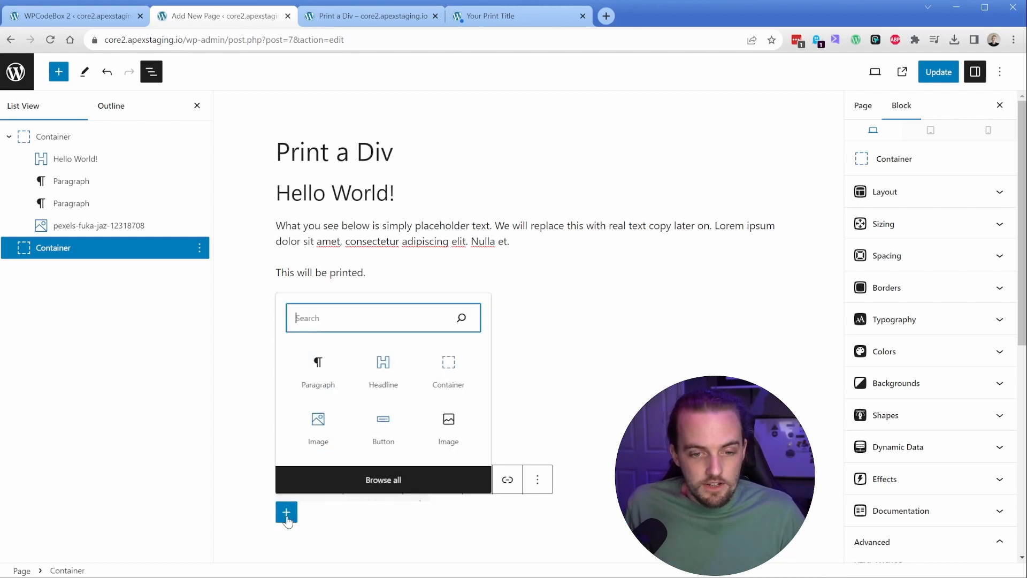
{"action": "type", "text": "head"}
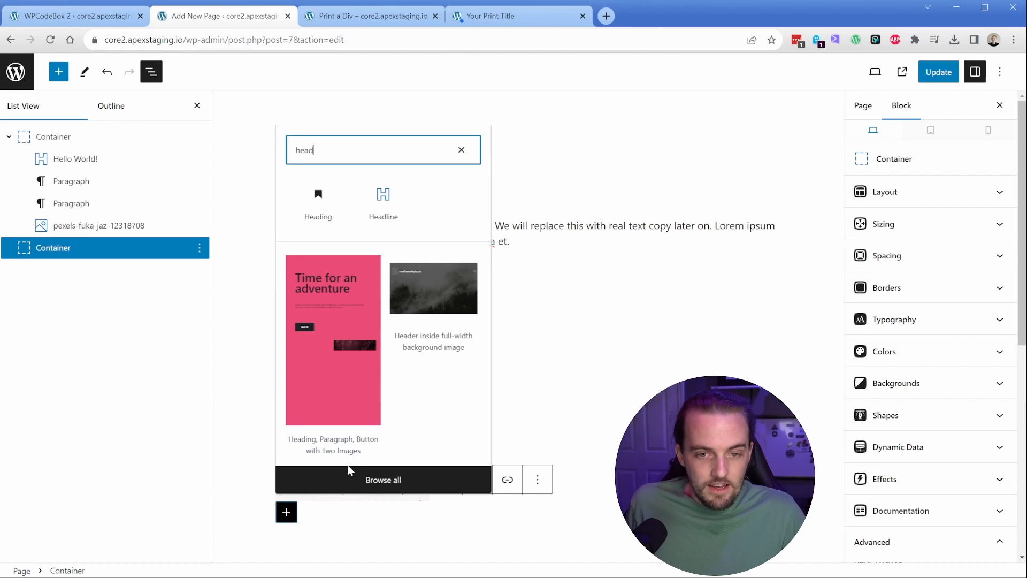
{"action": "left_click", "coordinate": [383, 204]}
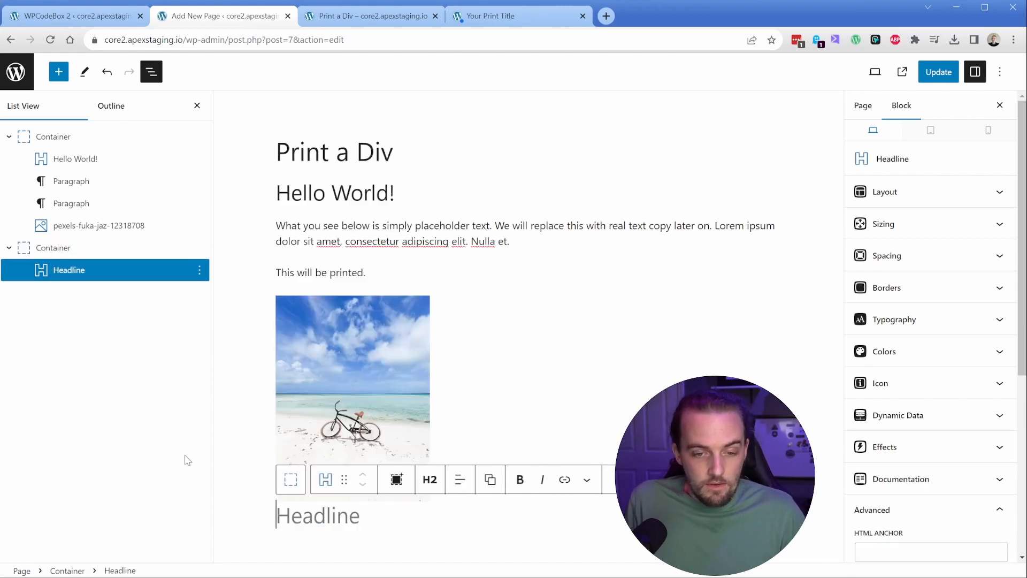
{"action": "type", "text": "Don'"}
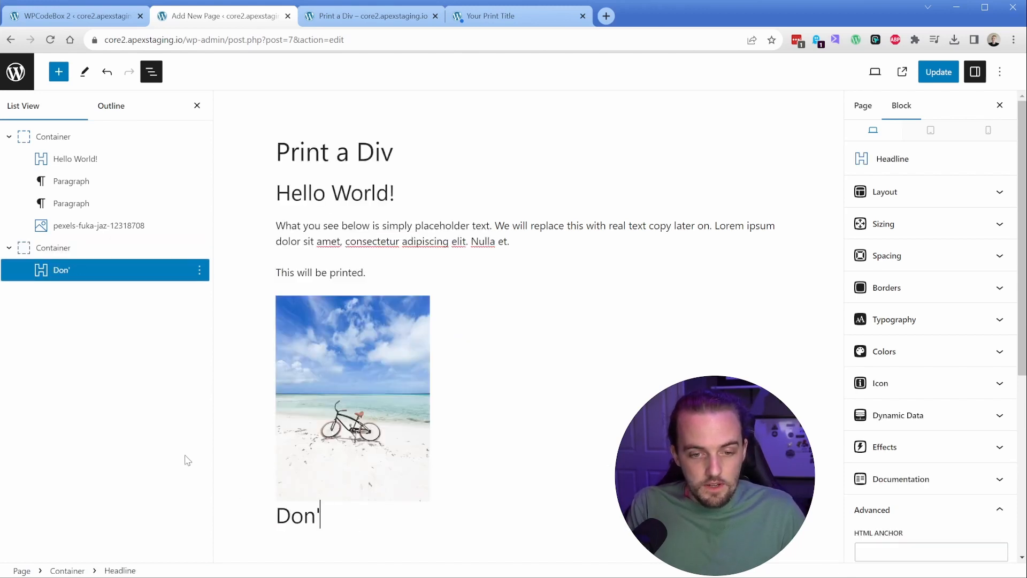
Add a 'Print' button to the container and update the page.
{"action": "type", "text": "/bu"}
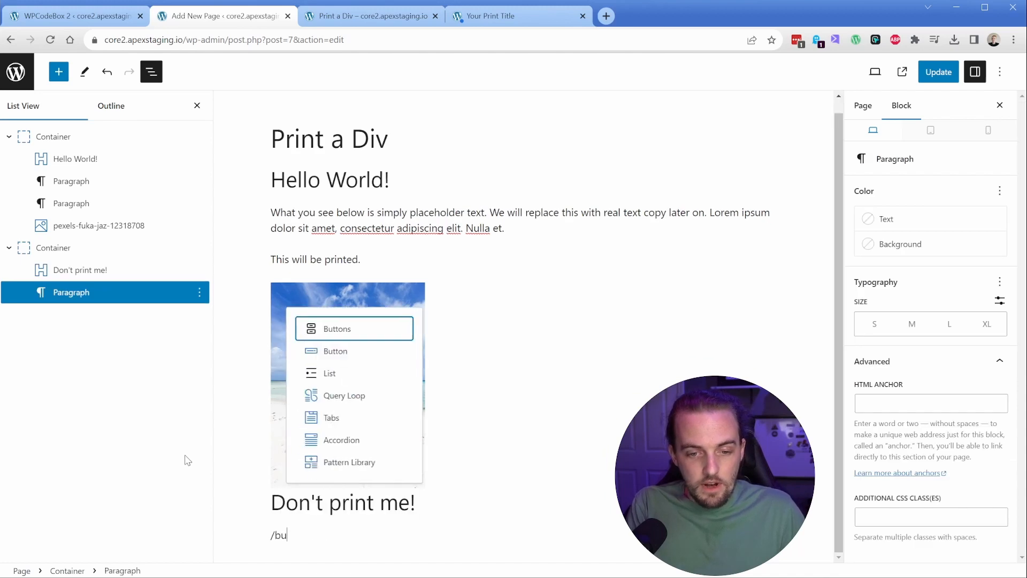
{"action": "left_click", "coordinate": [335, 350]}
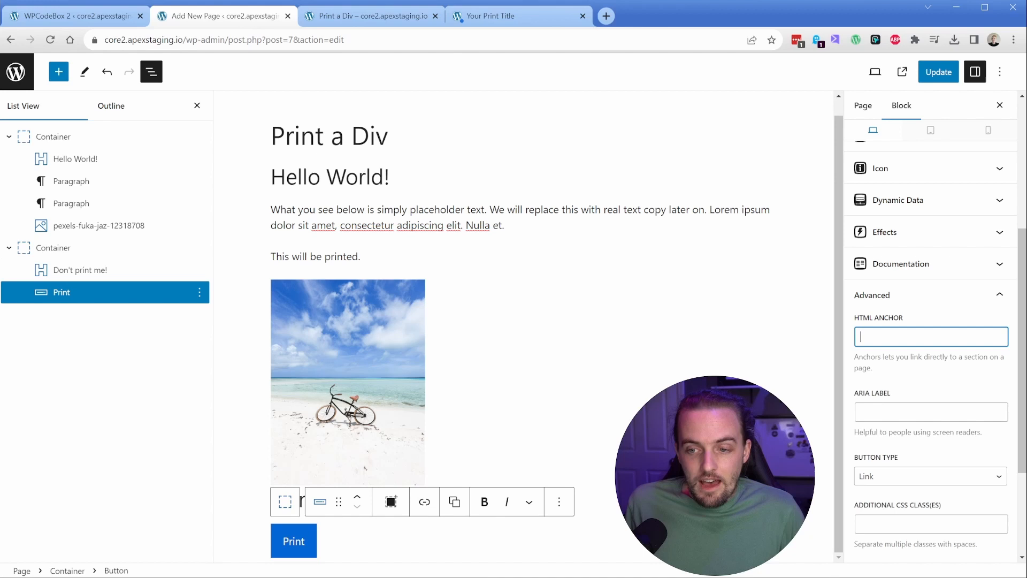
{"action": "type", "text": "printButton"}
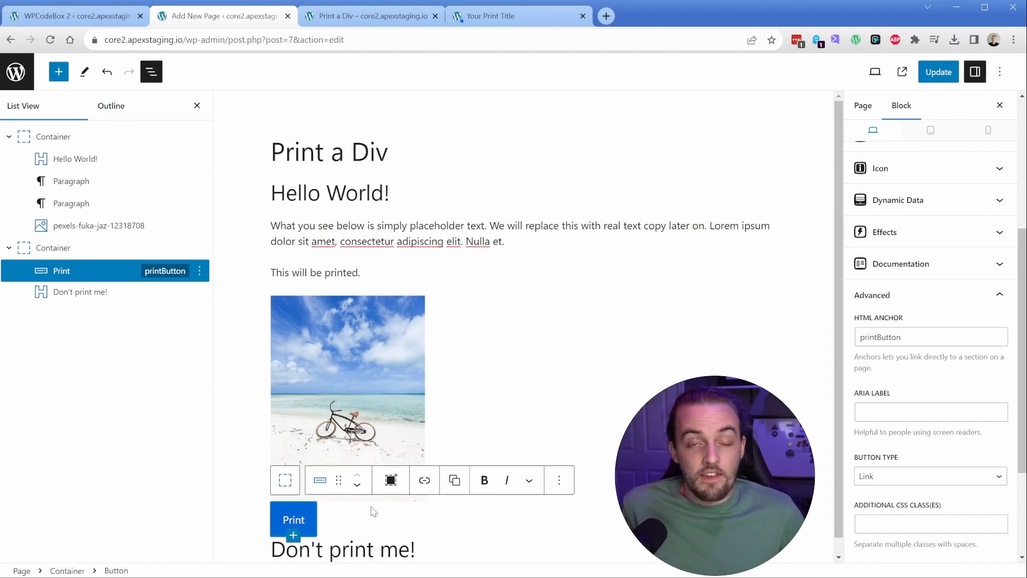
{"action": "left_click", "coordinate": [938, 71]}
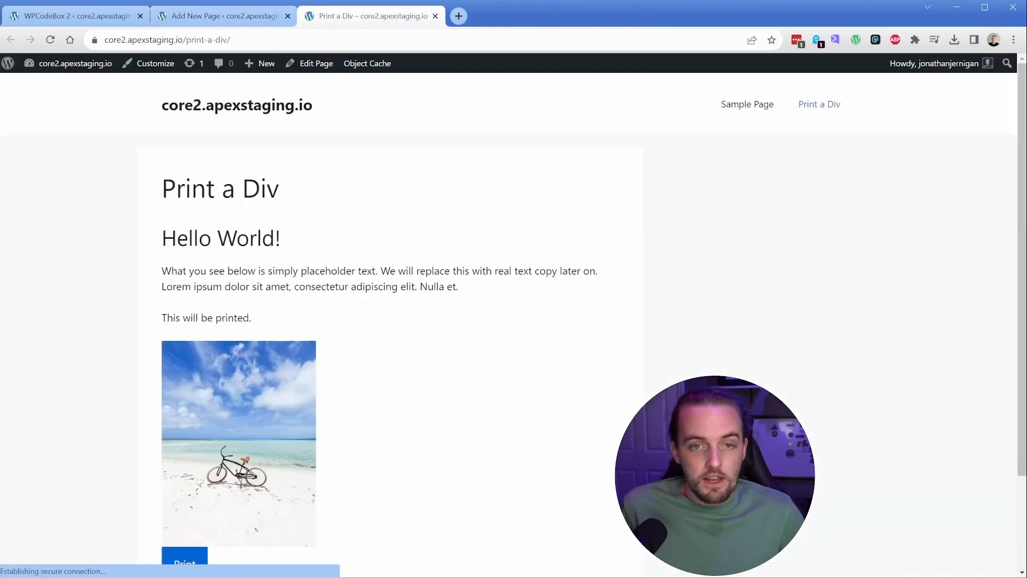
On the live page, trigger Print and review the preview of only the bordered printable section.
{"action": "double_click", "coordinate": [245, 176]}
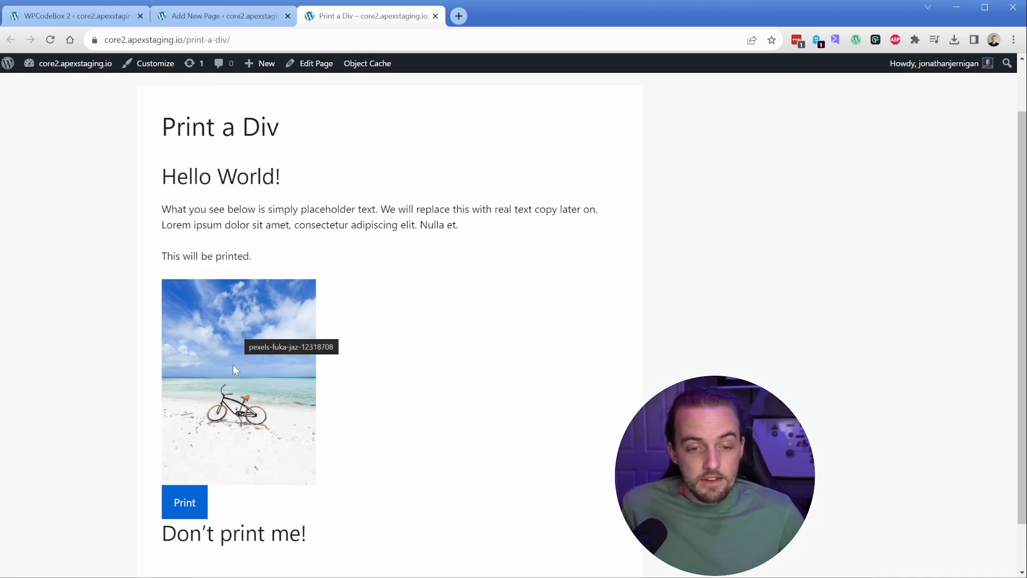
{"action": "left_click", "coordinate": [184, 503]}
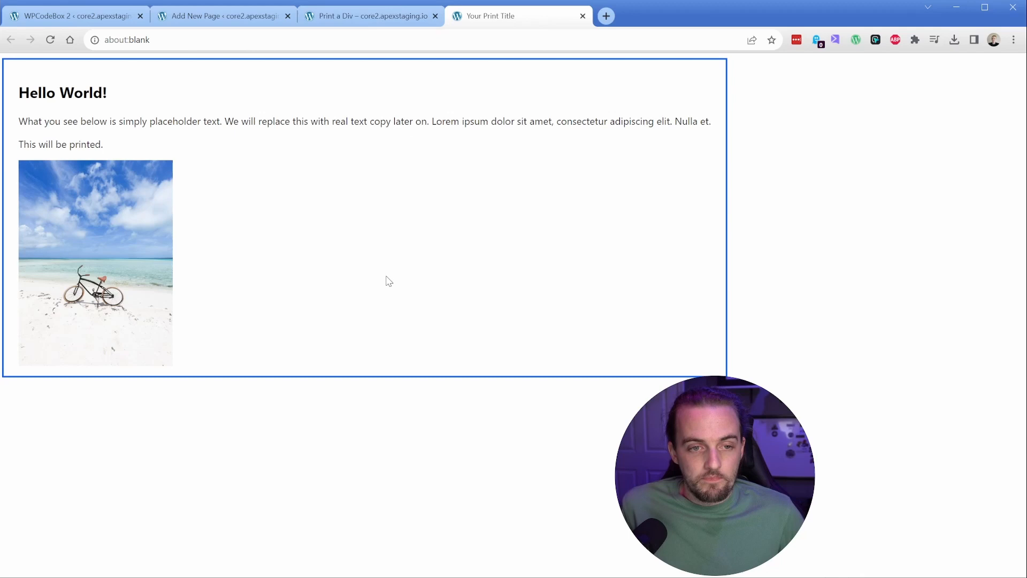
{"action": "key", "text": "ctrl+p"}
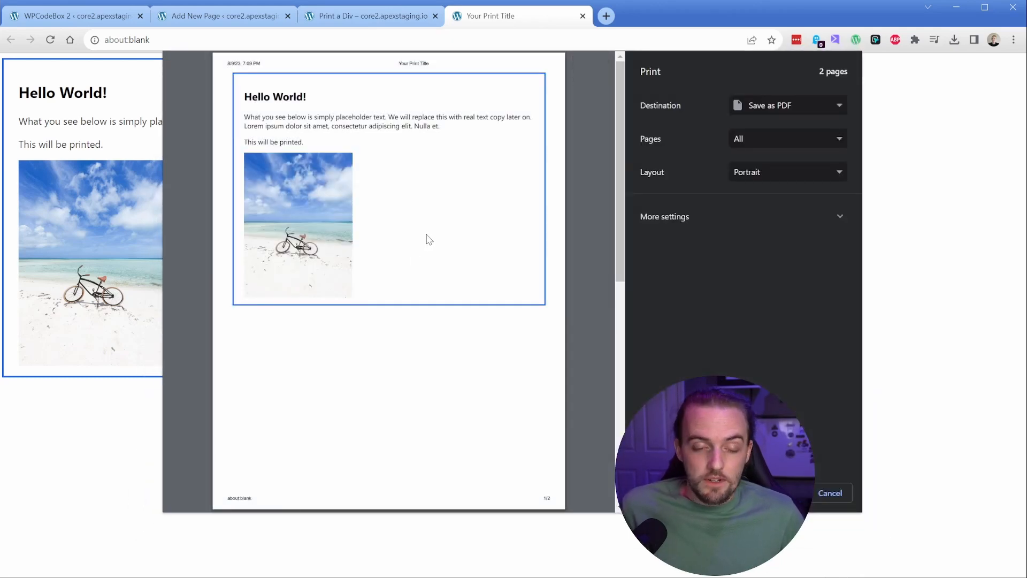
{"action": "mouse_move", "coordinate": [274, 327]}
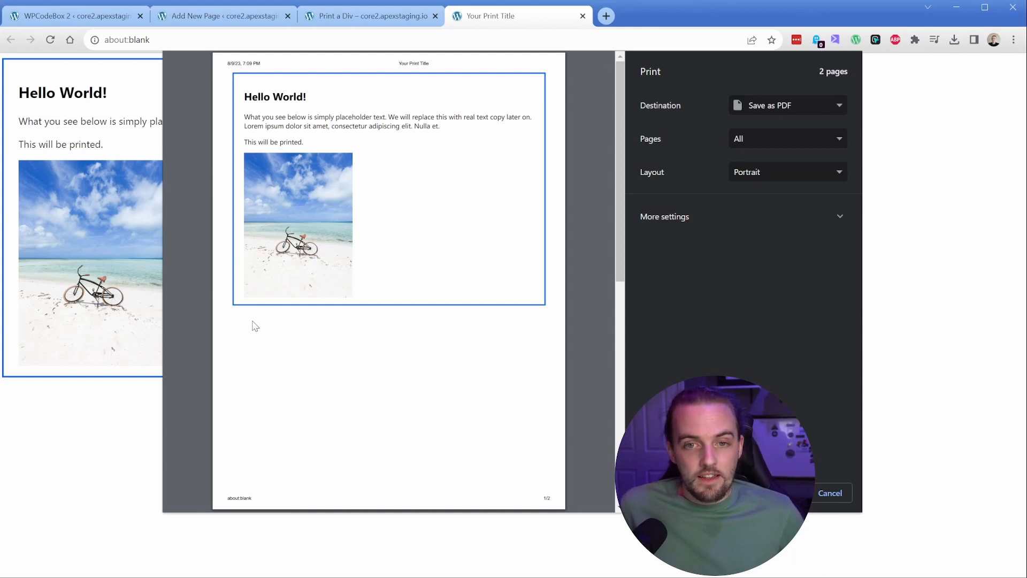
{"action": "mouse_move", "coordinate": [828, 487]}
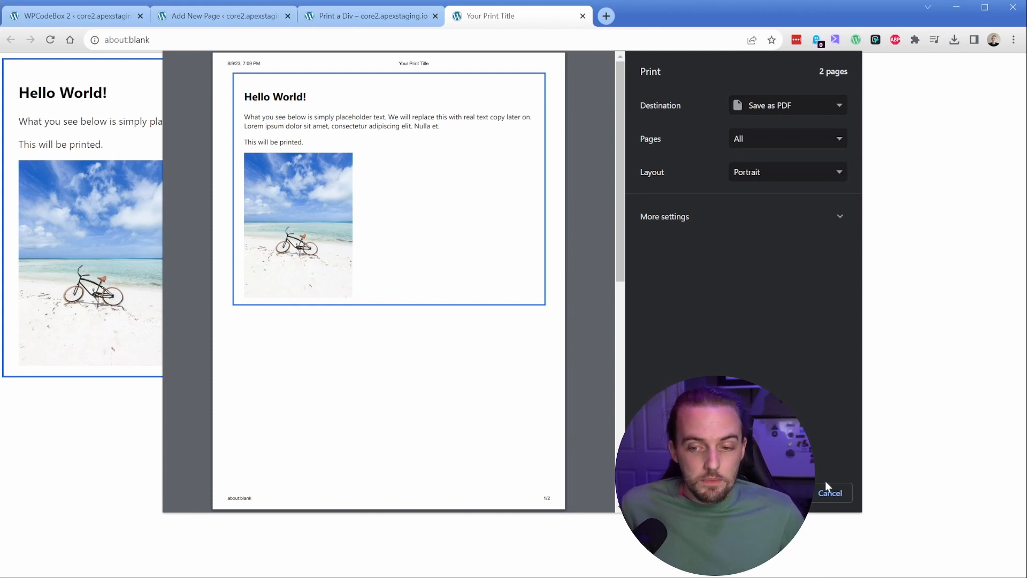
Cancel the print dialog and return to the WPCodeBox 2 snippet tab.
{"action": "left_click", "coordinate": [829, 493]}
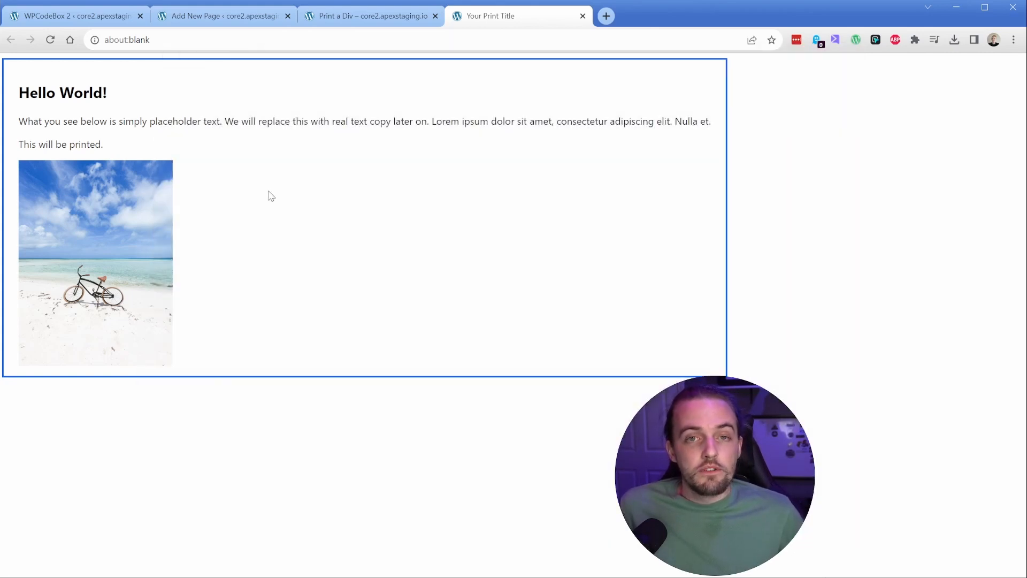
{"action": "mouse_move", "coordinate": [666, 176]}
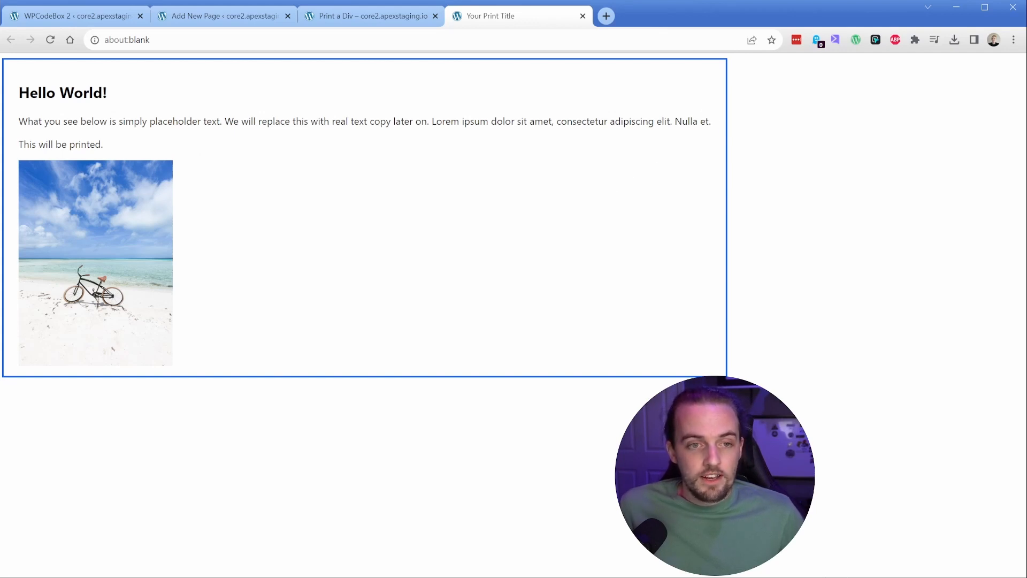
{"action": "mouse_move", "coordinate": [303, 196]}
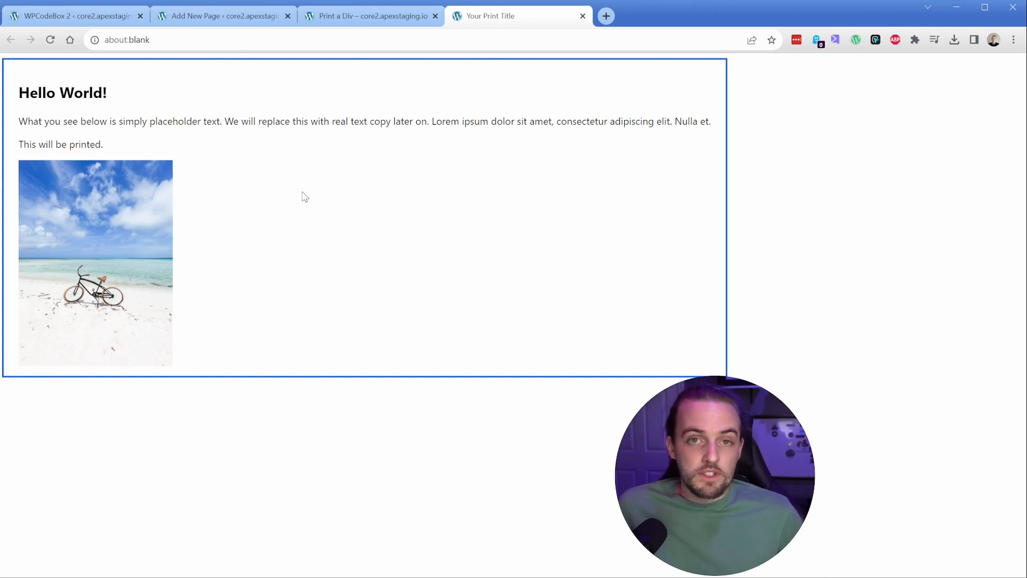
{"action": "left_click", "coordinate": [72, 16]}
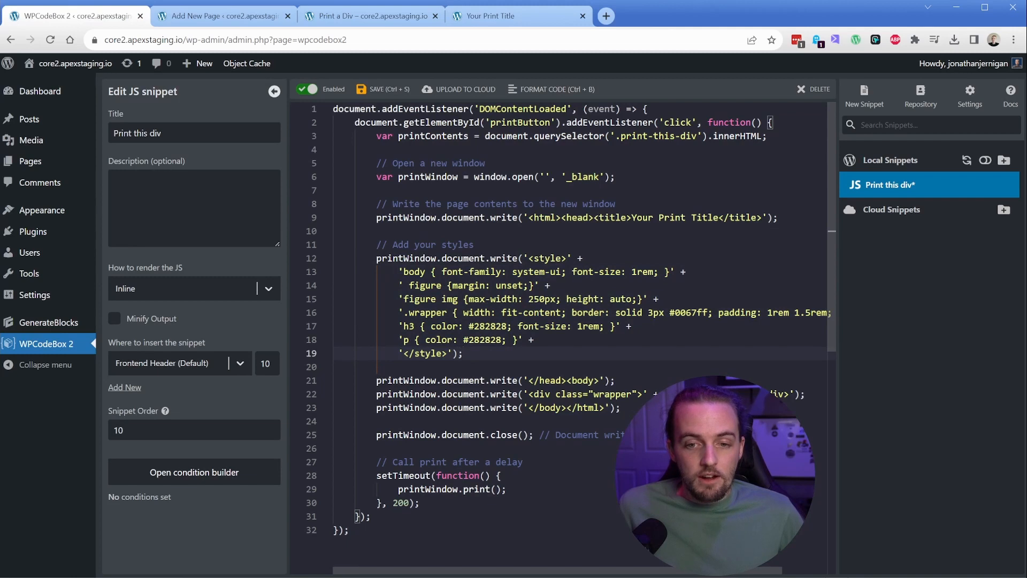
Change the print window's <title> in the snippet to 'Name Me Something'.
{"action": "left_click", "coordinate": [631, 216]}
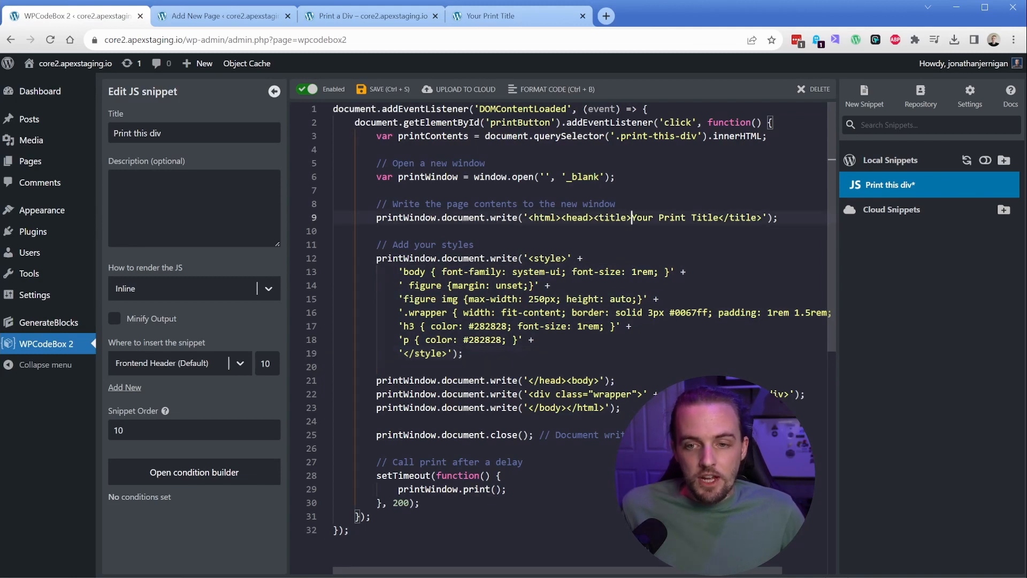
{"action": "type", "text": "Name Me Something"}
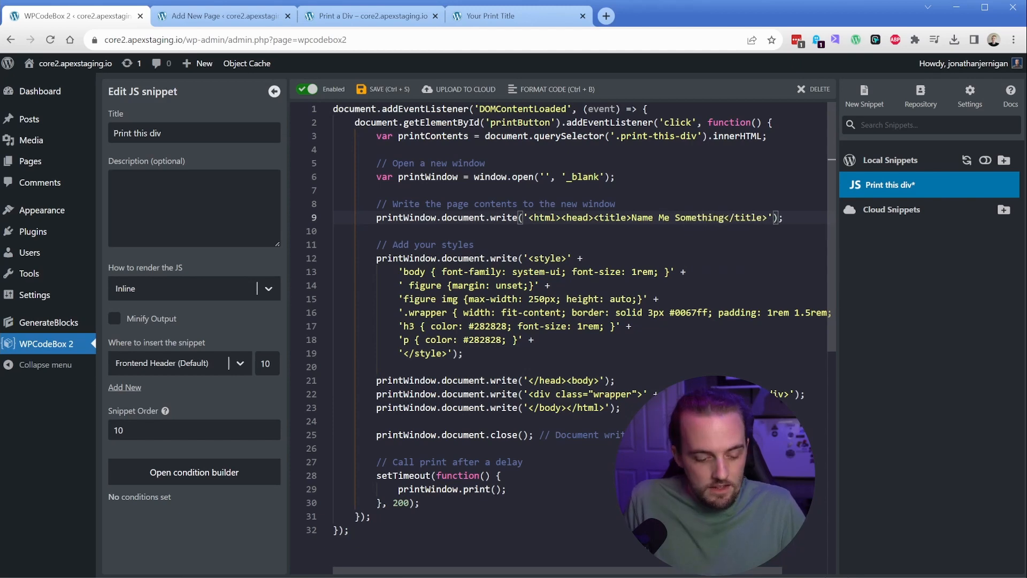
{"action": "left_click", "coordinate": [367, 15]}
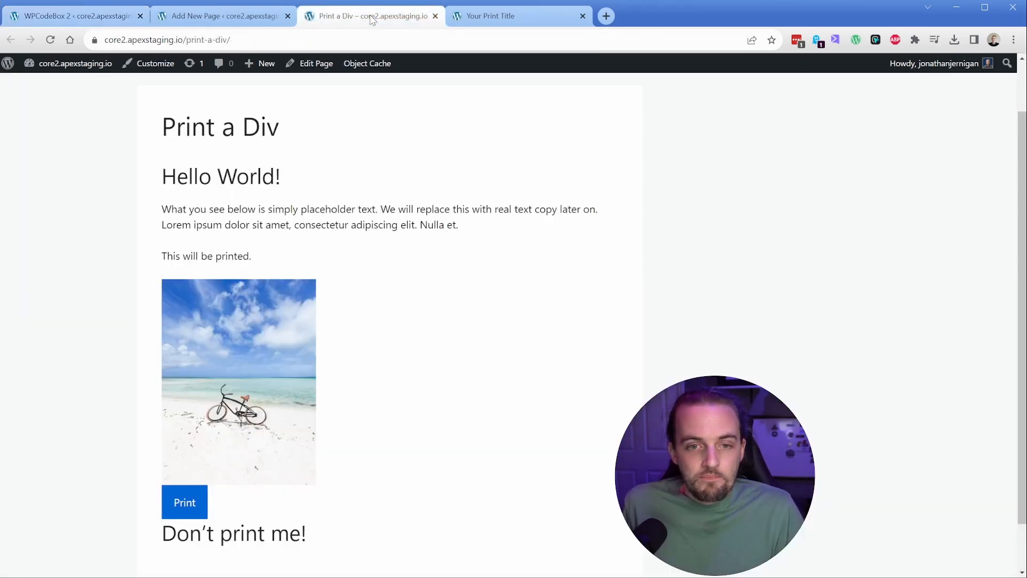
Close the old print tab and retest Print, confirming the 'Name Me Something' window title.
{"action": "left_click", "coordinate": [582, 16]}
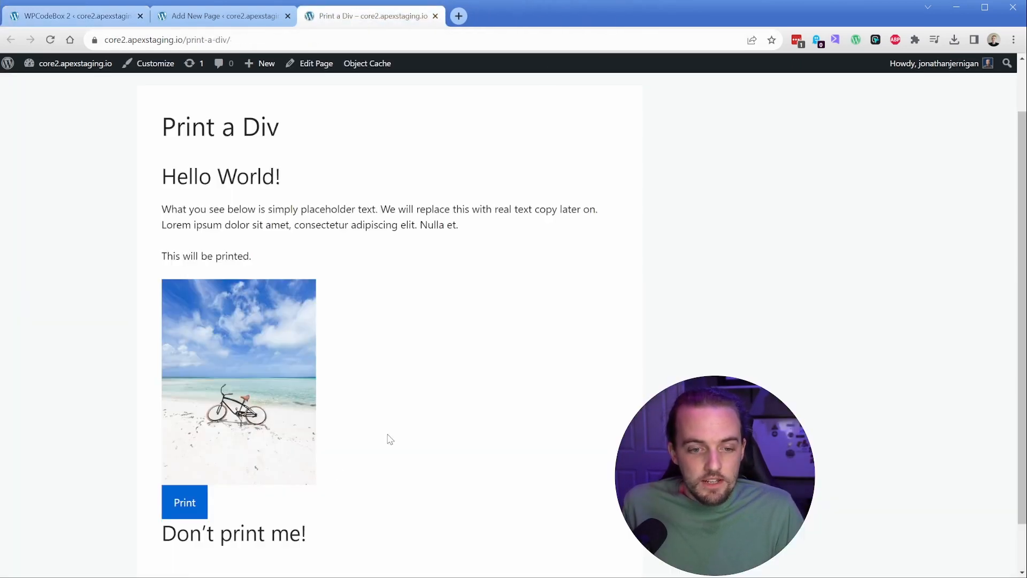
{"action": "left_click", "coordinate": [184, 502]}
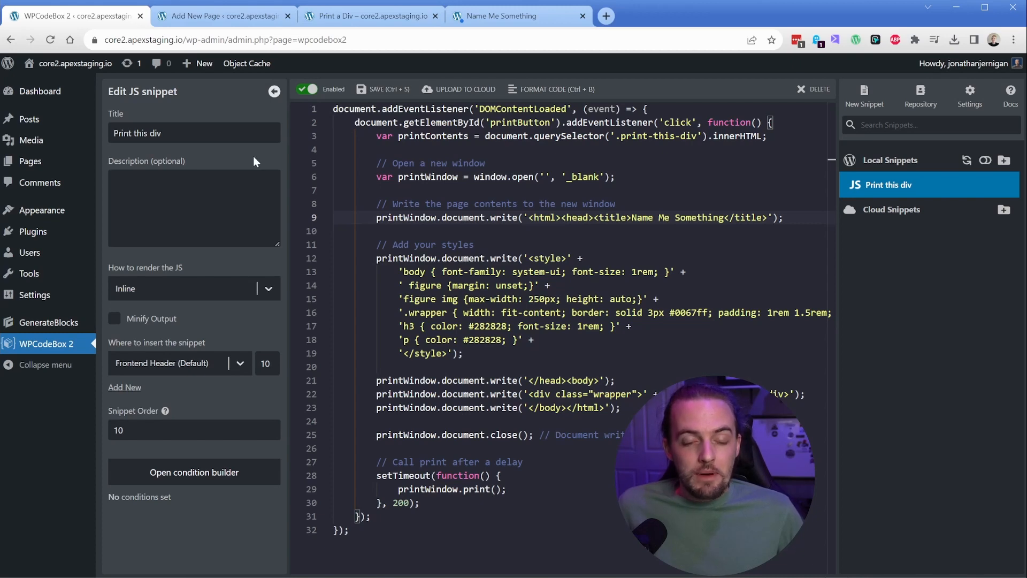
{"action": "left_click", "coordinate": [367, 16]}
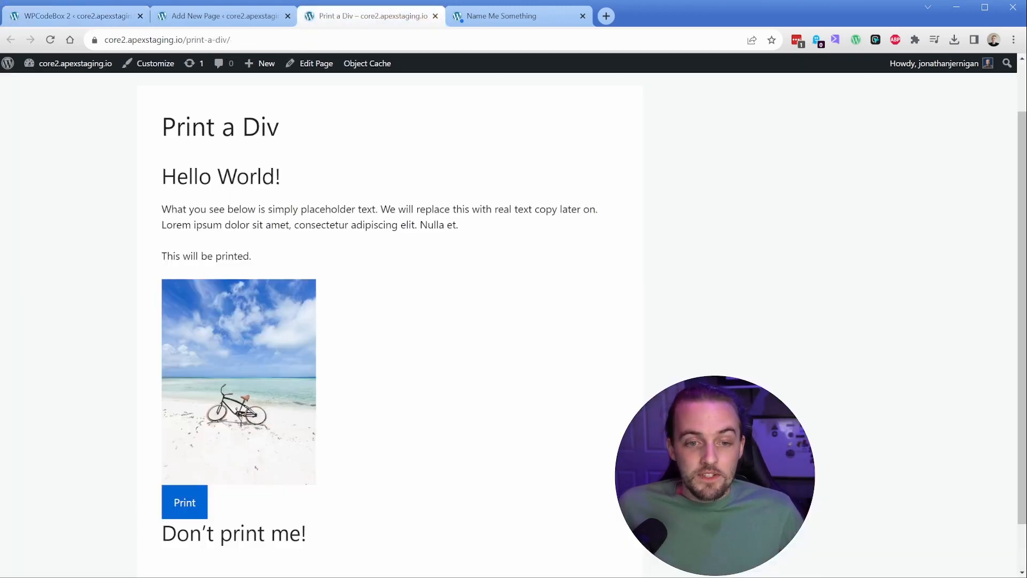